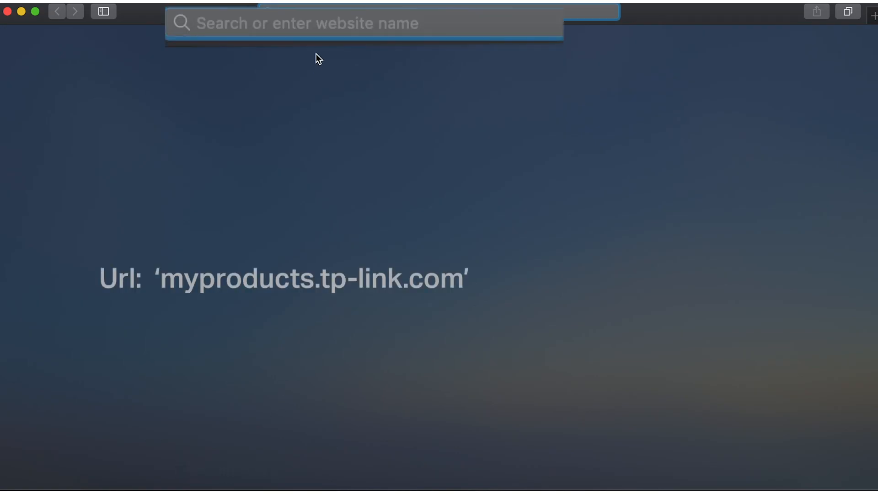
Step: Load myproducts.tp-link.com in Safari
text(myproducts.tp-link.com)
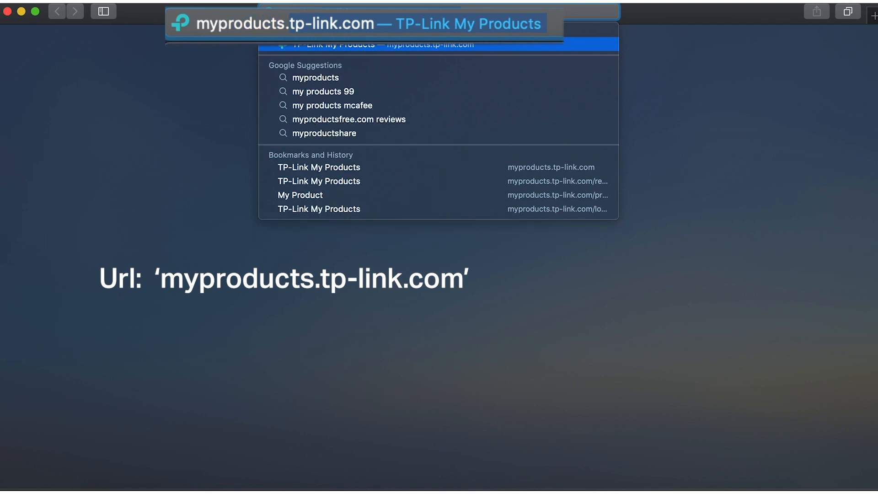
text(myproducts.tp-link.c)
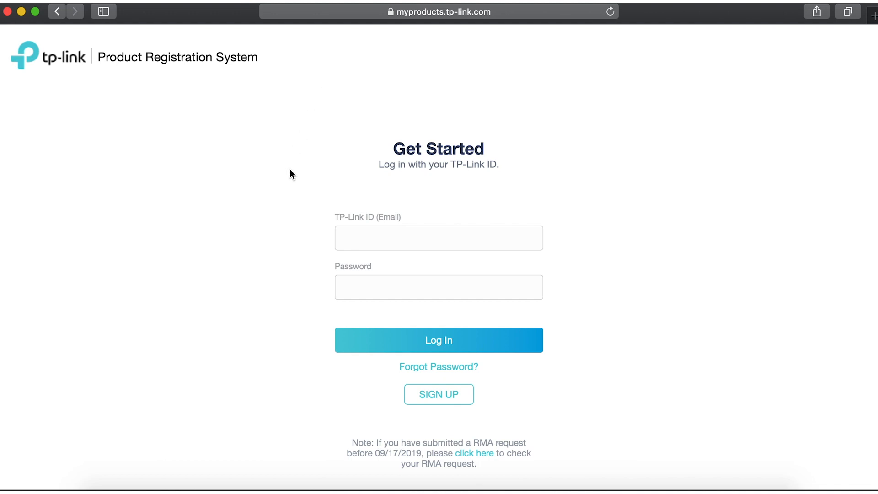
Step: Sign up for a TP-Link ID with email and confirmed password, accepting the terms
click(438, 394)
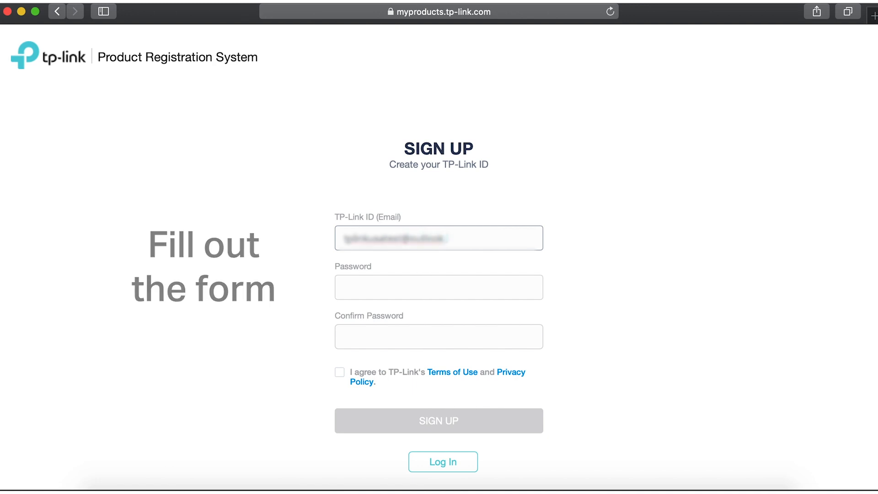
click(439, 287)
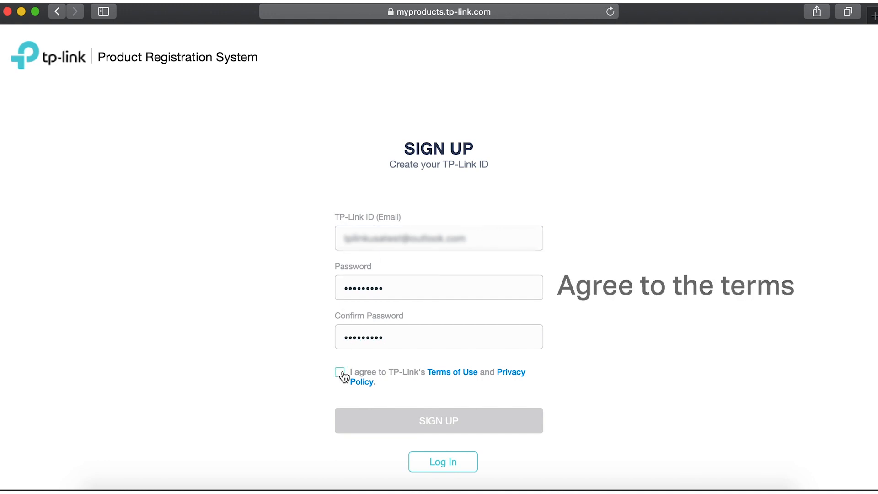
click(339, 372)
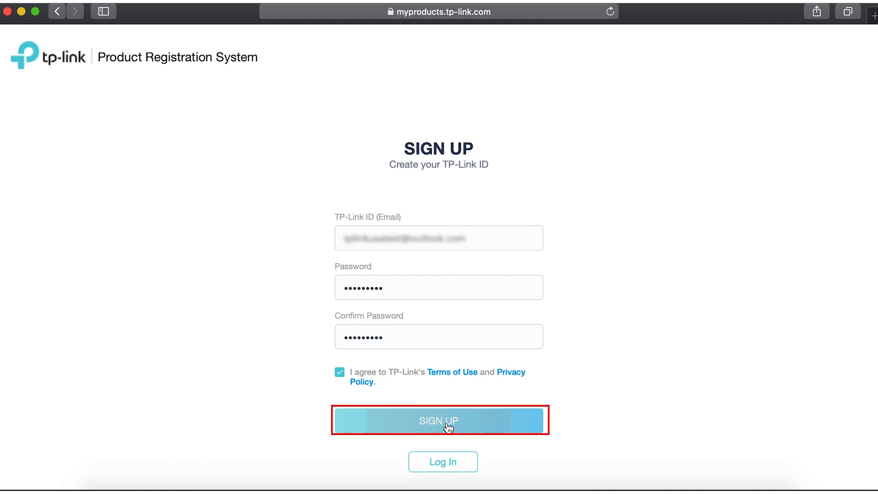
click(438, 421)
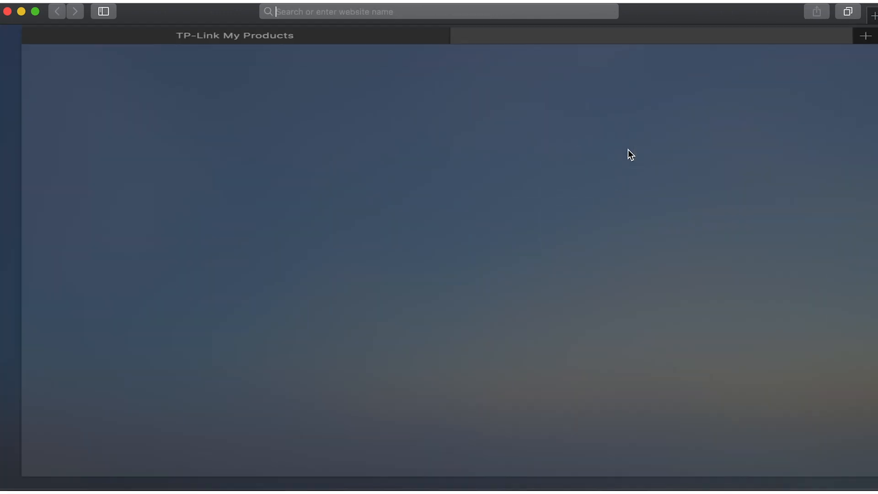
Step: Open the TP-Link email in Outlook and follow 'Click to Finish Registration'
text(outlook.live.com)
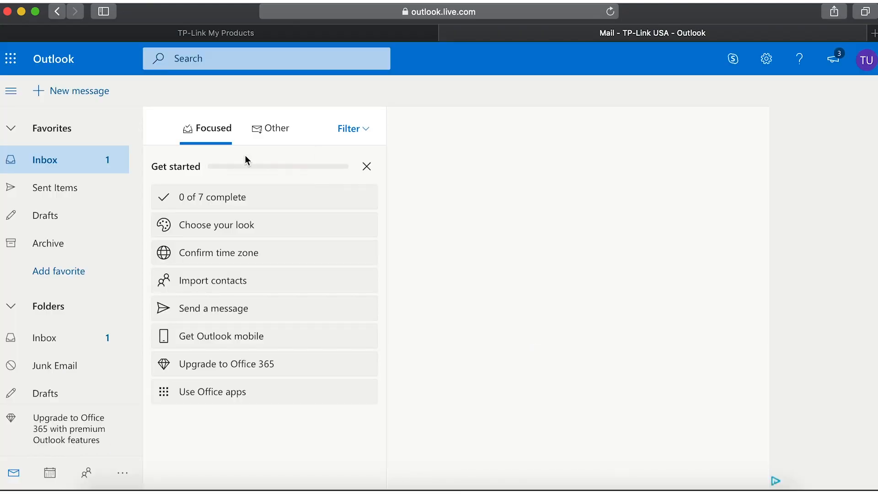
click(275, 127)
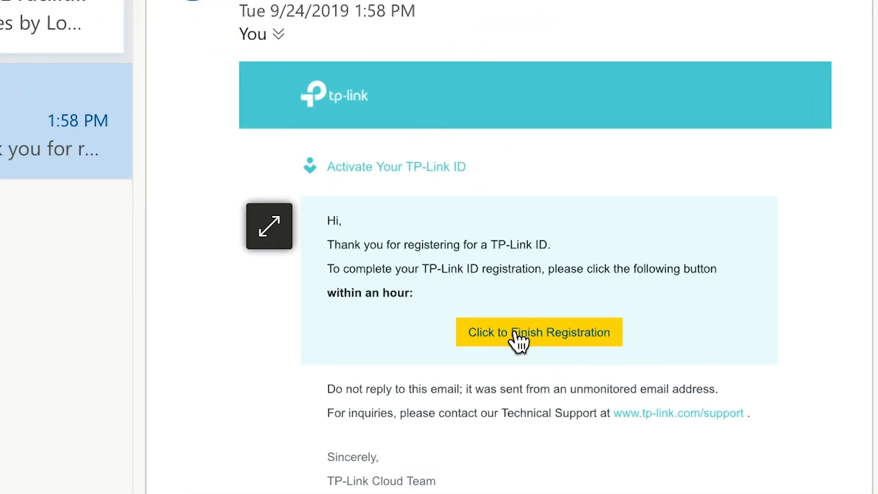
click(538, 332)
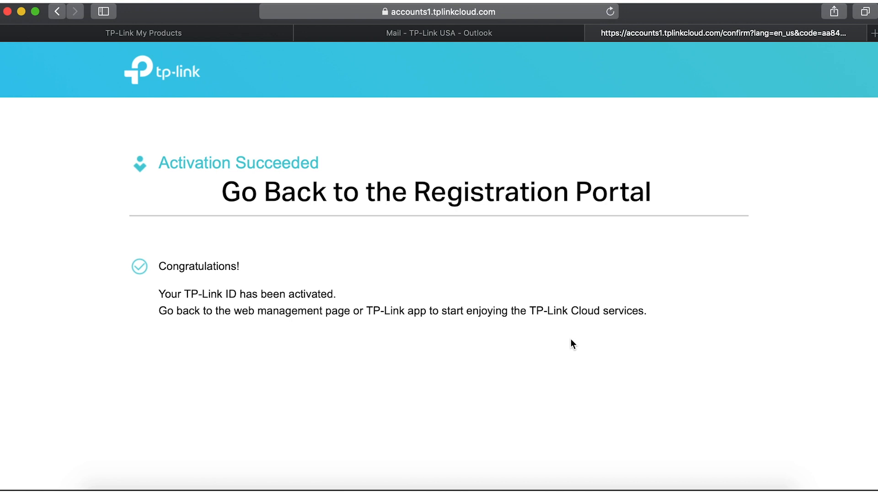
Step: Return to the My Products tab and log in with the TP-Link ID email and password
click(143, 33)
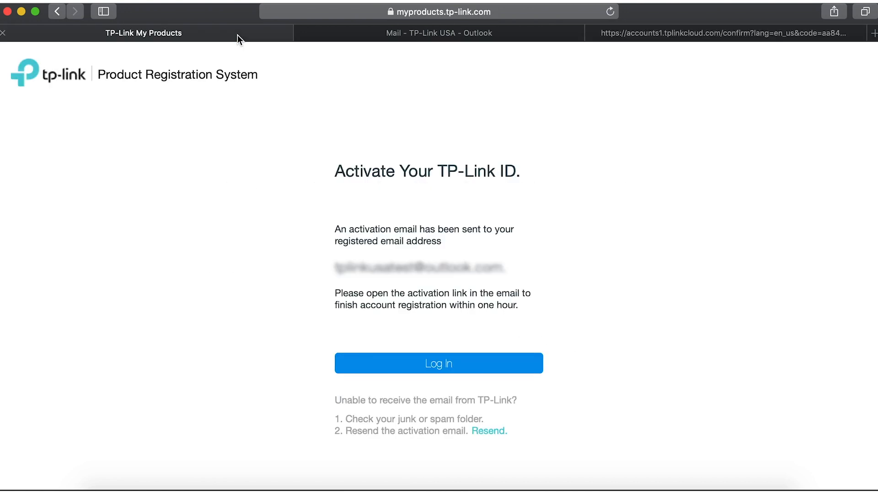
click(439, 362)
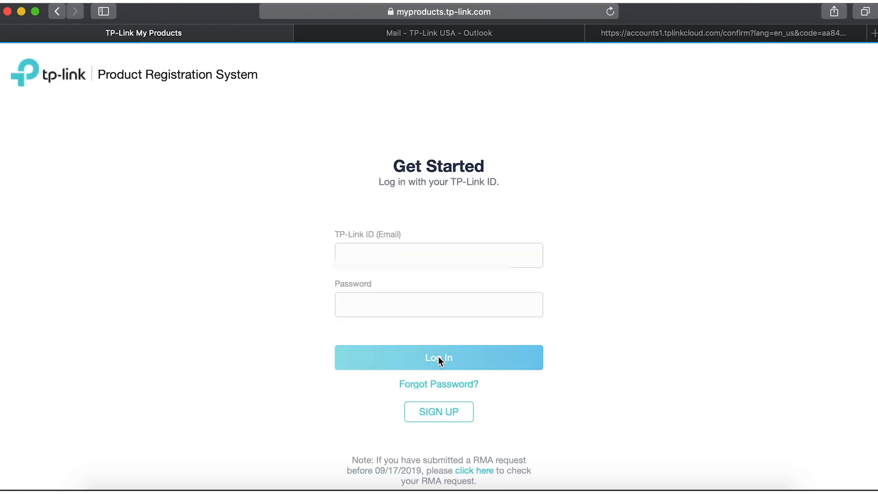
click(438, 255)
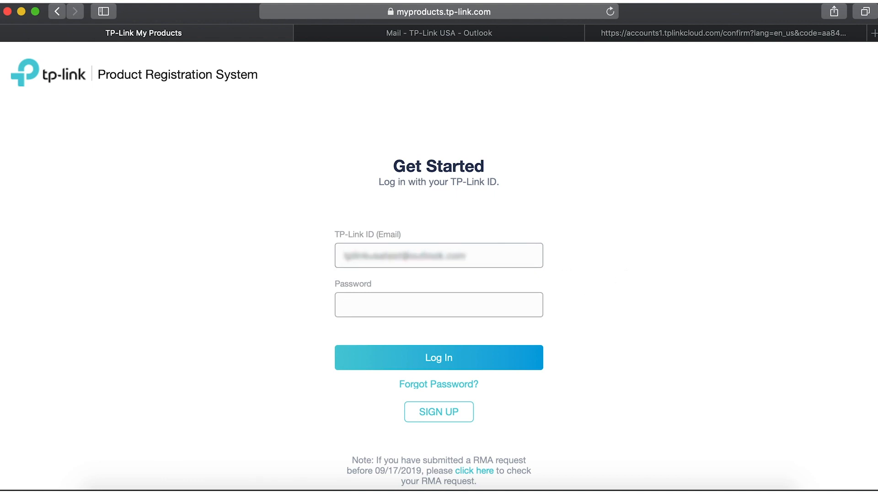
click(439, 357)
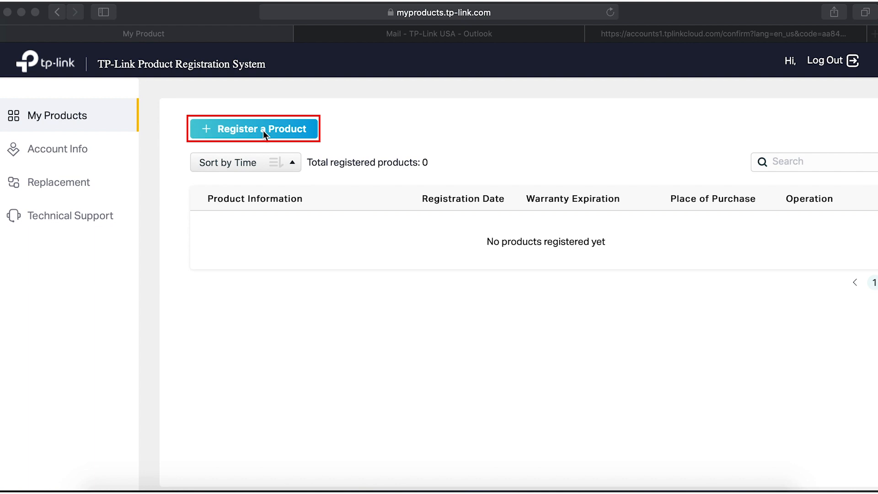
Step: Start a product registration with region United States and serial 217b713000169
click(253, 129)
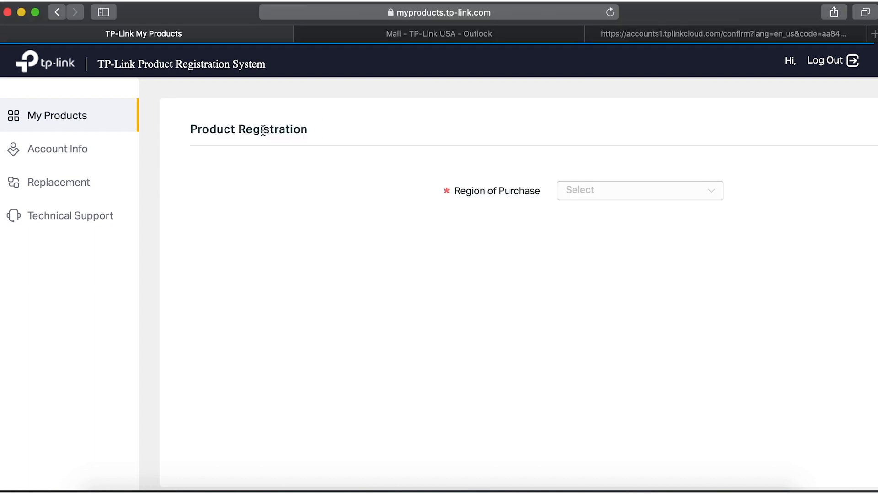
click(638, 190)
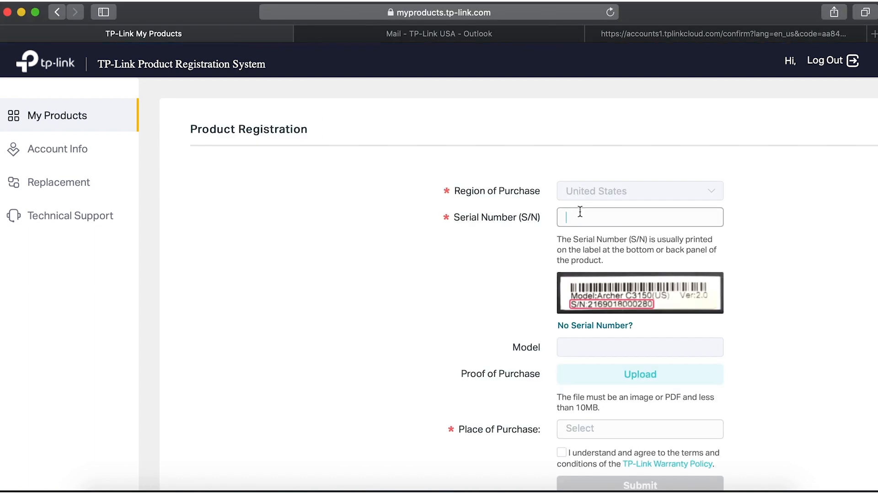
text(217)
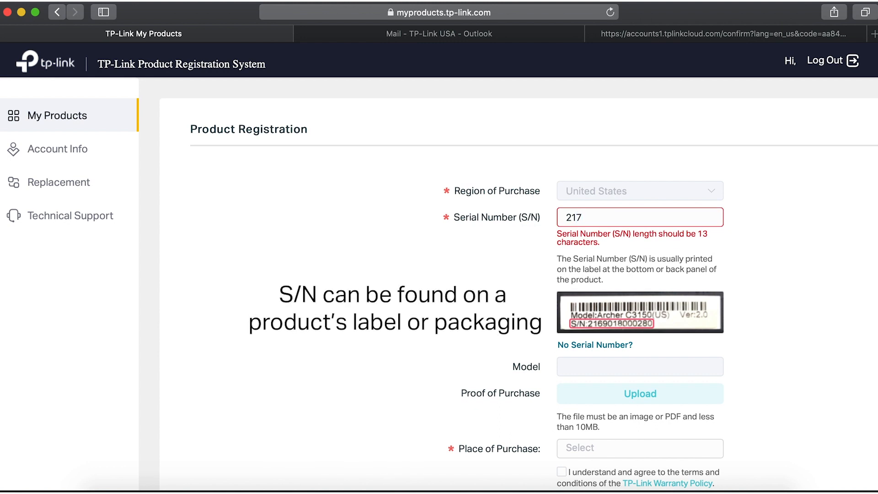
text(b713)
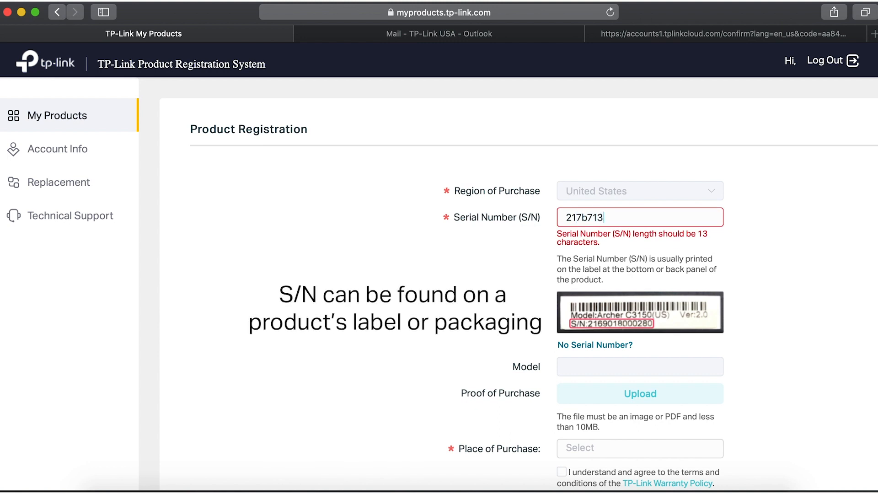
text(000169)
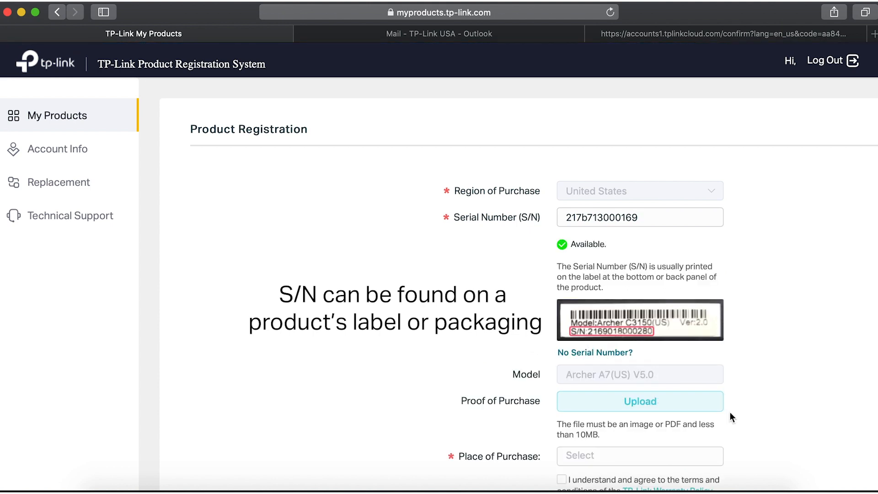
Step: Choose ABC WAREHOUSE as place of purchase, accept the warranty terms, and submit
click(639, 456)
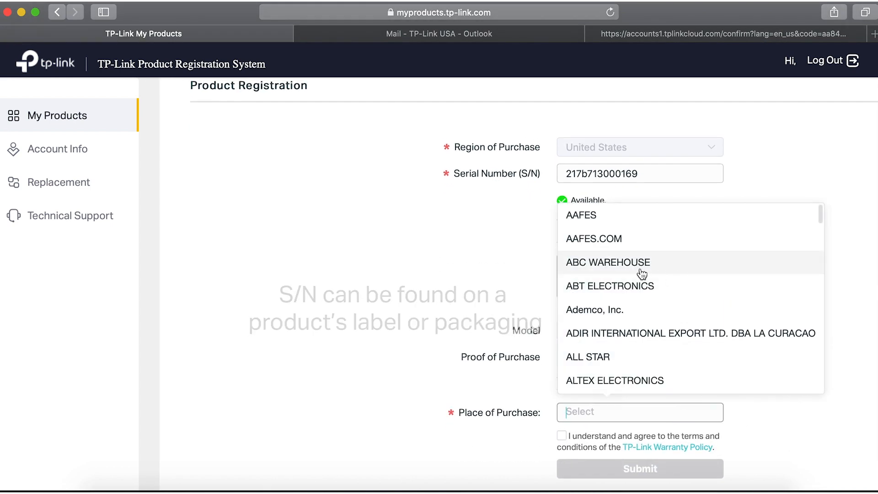
click(607, 262)
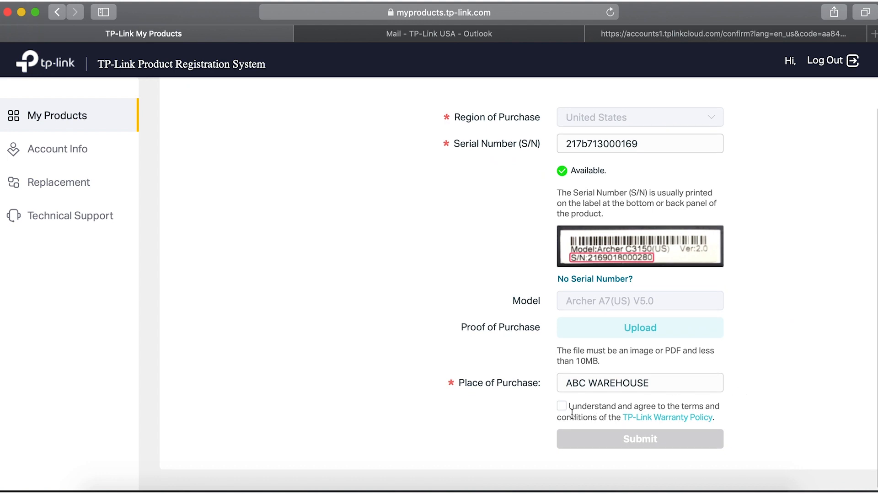
mouse_move(666, 421)
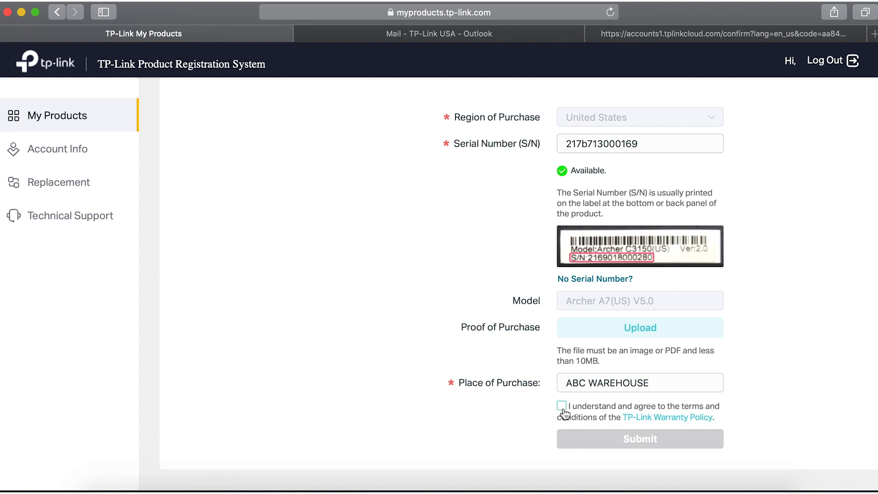
click(561, 405)
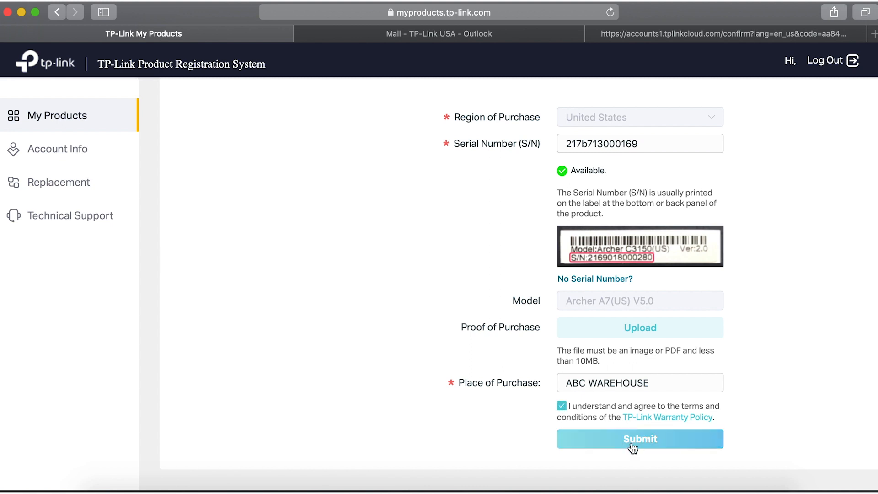
click(639, 438)
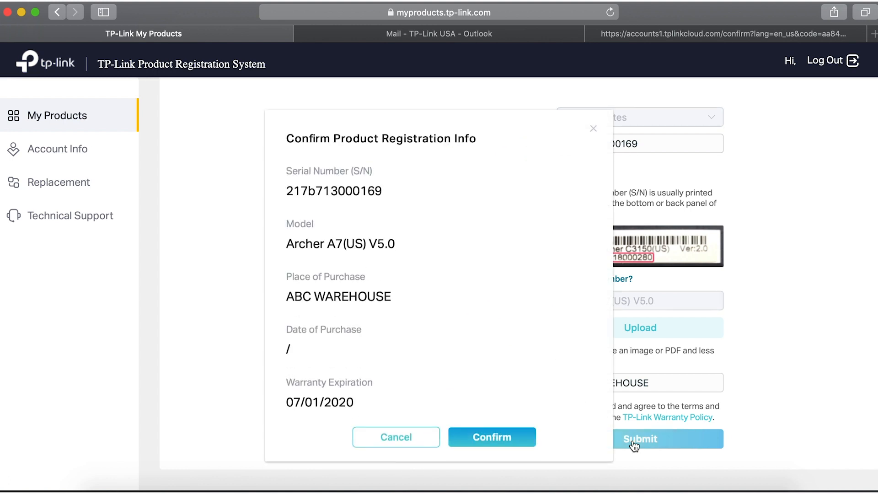
mouse_move(600, 439)
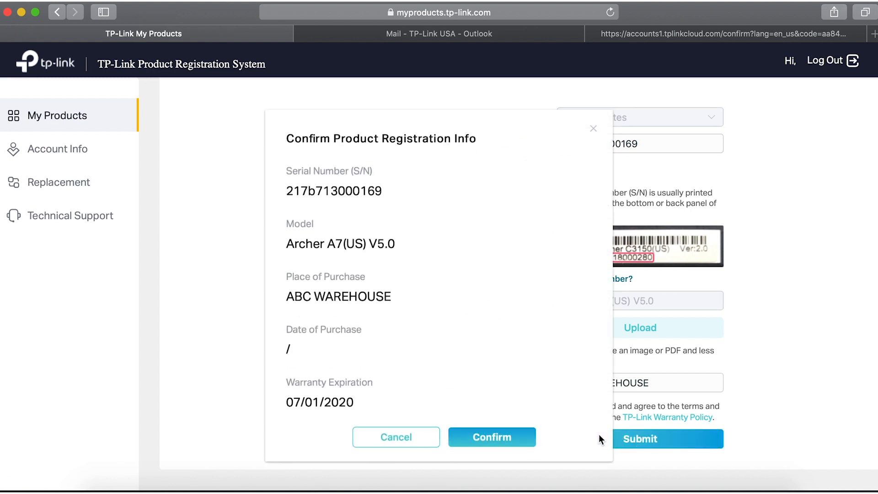